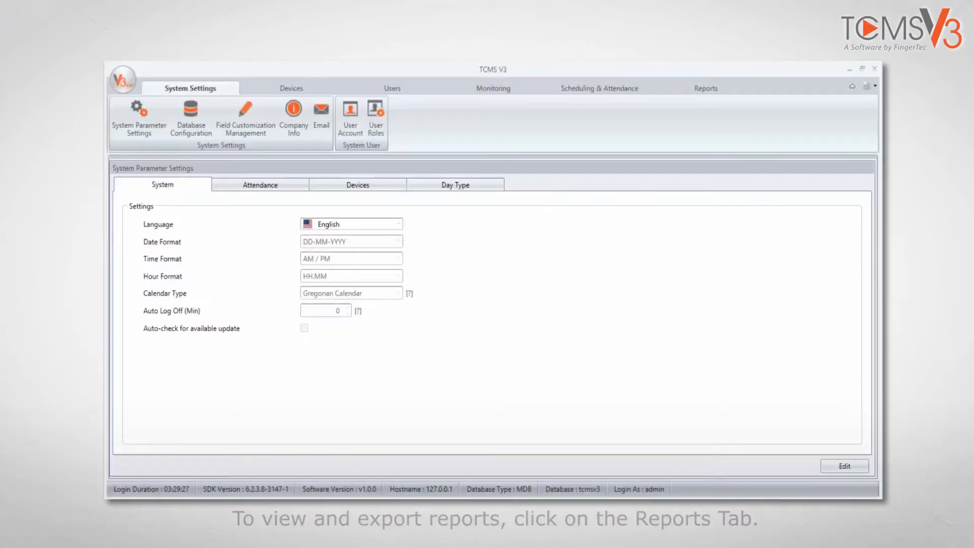
pyautogui.moveTo(706, 122)
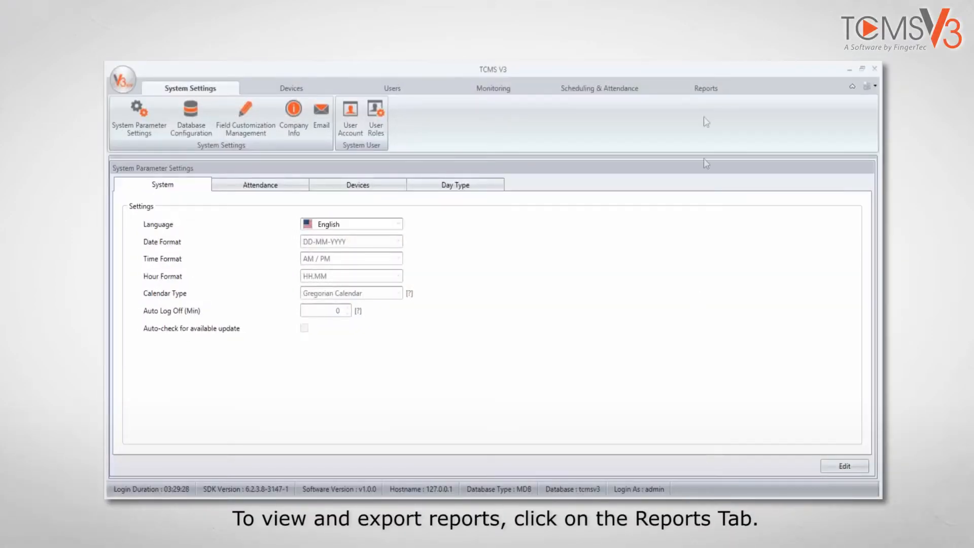
# Choose Electronic Time Card from the Attendance Listing reports
pyautogui.click(705, 87)
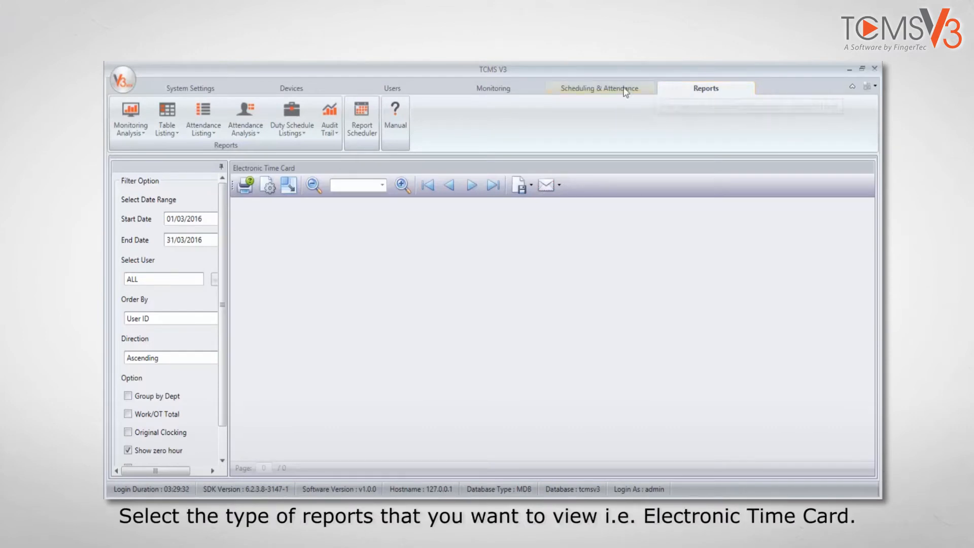
pyautogui.click(202, 121)
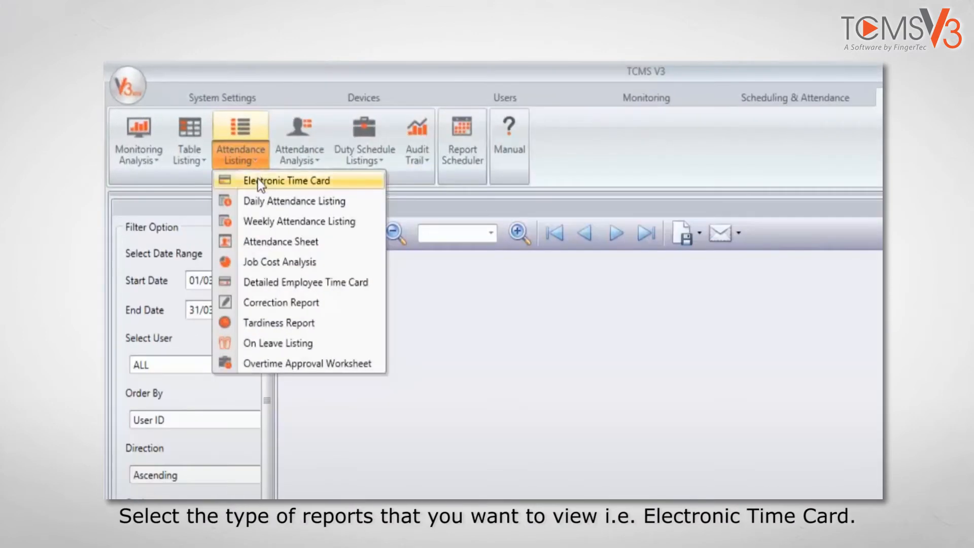
pyautogui.click(284, 181)
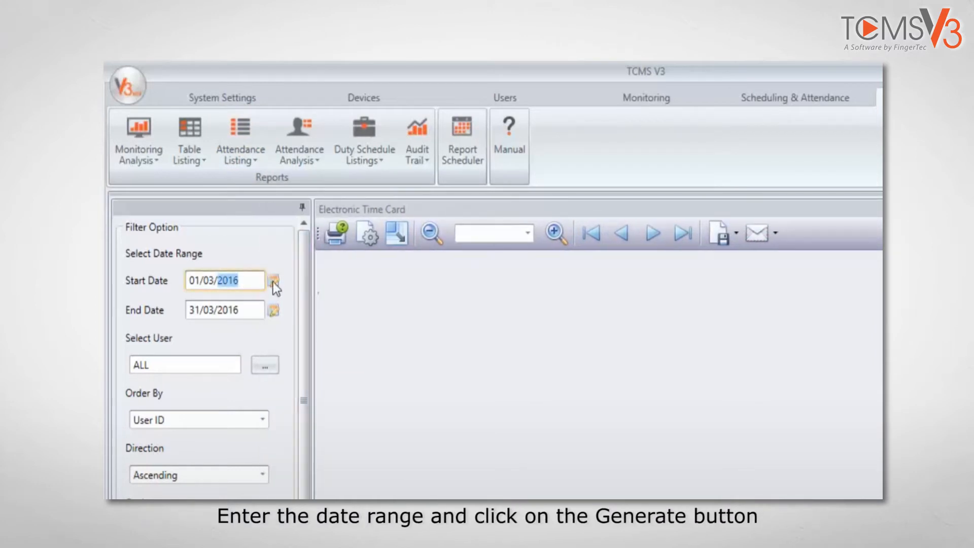
# Set the start date to 01/01/2016 and generate the report through 31/03/2016
pyautogui.click(273, 280)
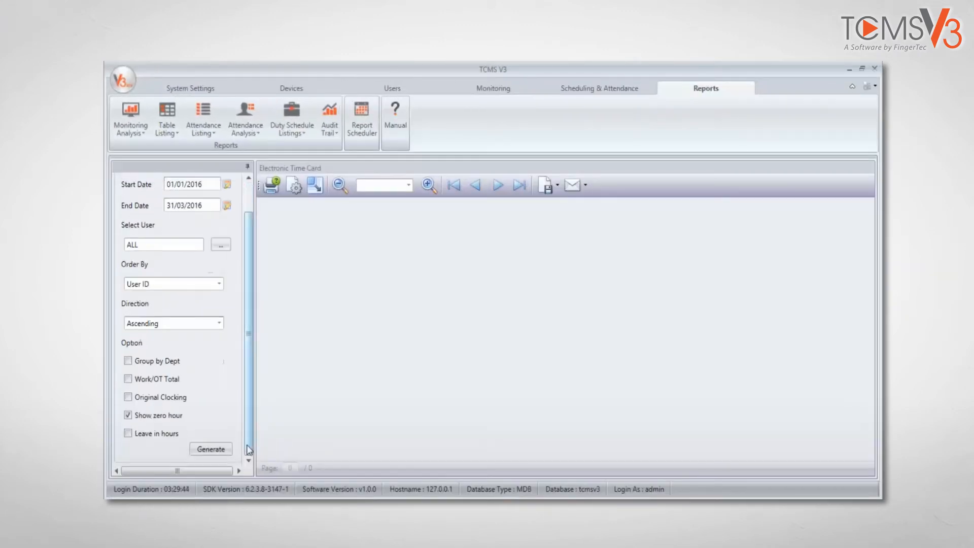
pyautogui.click(210, 450)
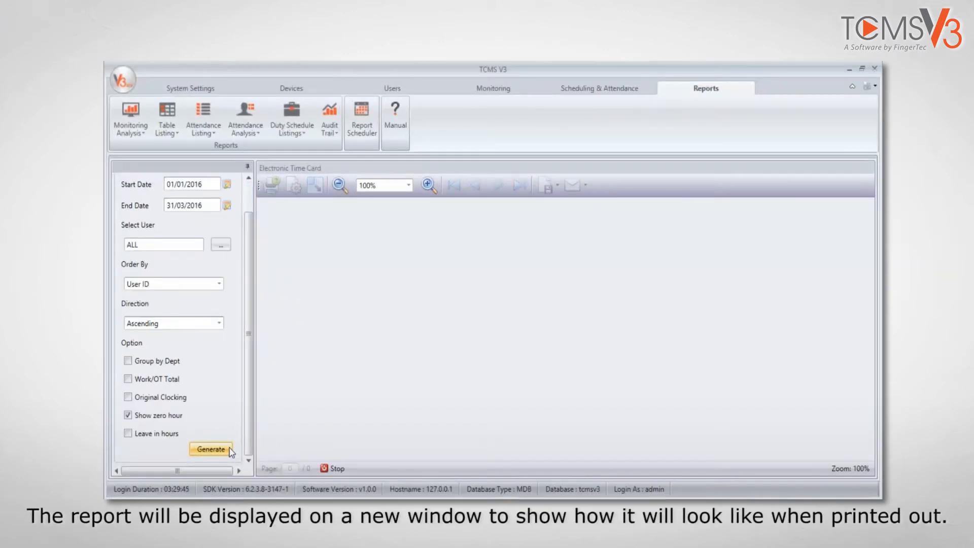
# Let the 16-page report render in the preview, page 1 shown
pyautogui.click(210, 449)
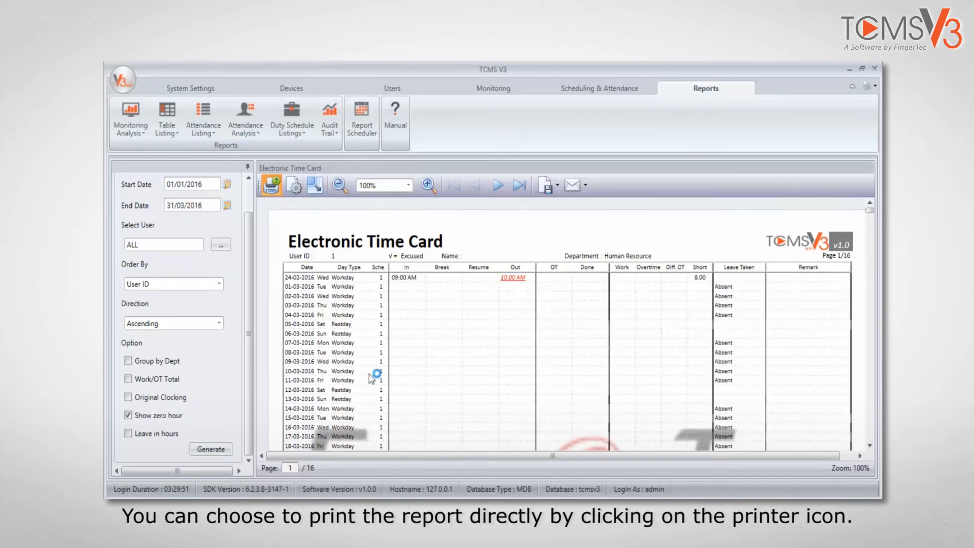
pyautogui.click(270, 185)
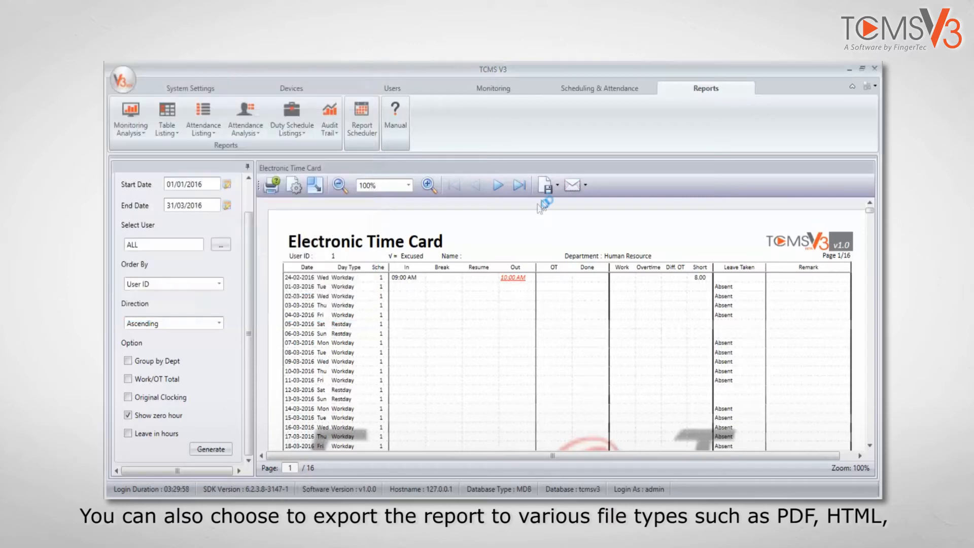
# Review the export formats (PDF, HTML, XLS, CSV, Image, XPS) and close the list
pyautogui.click(545, 184)
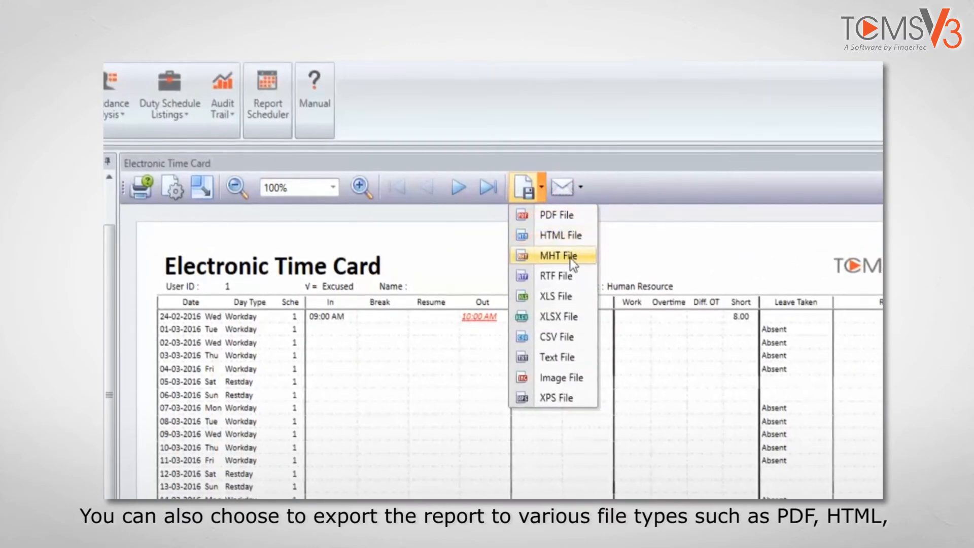
pyautogui.moveTo(555, 297)
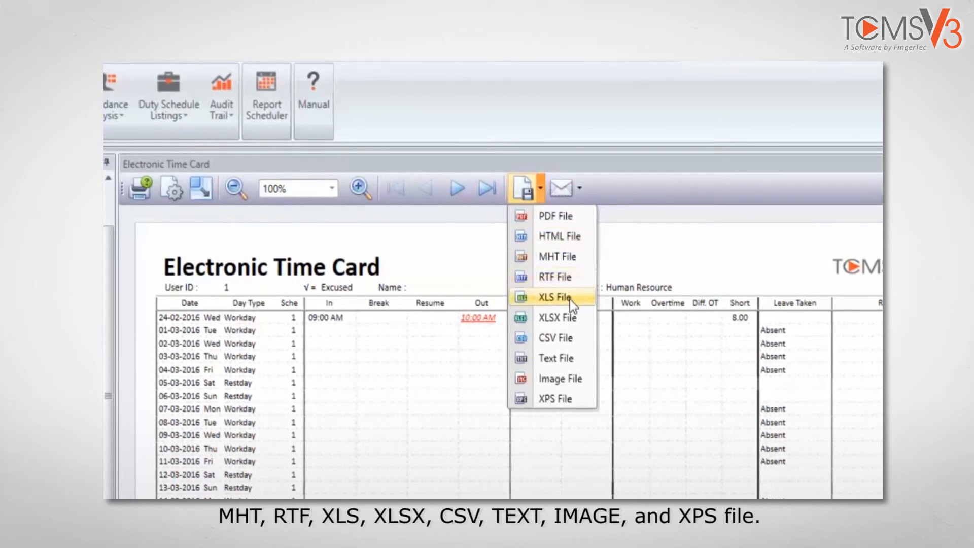
pyautogui.moveTo(572, 318)
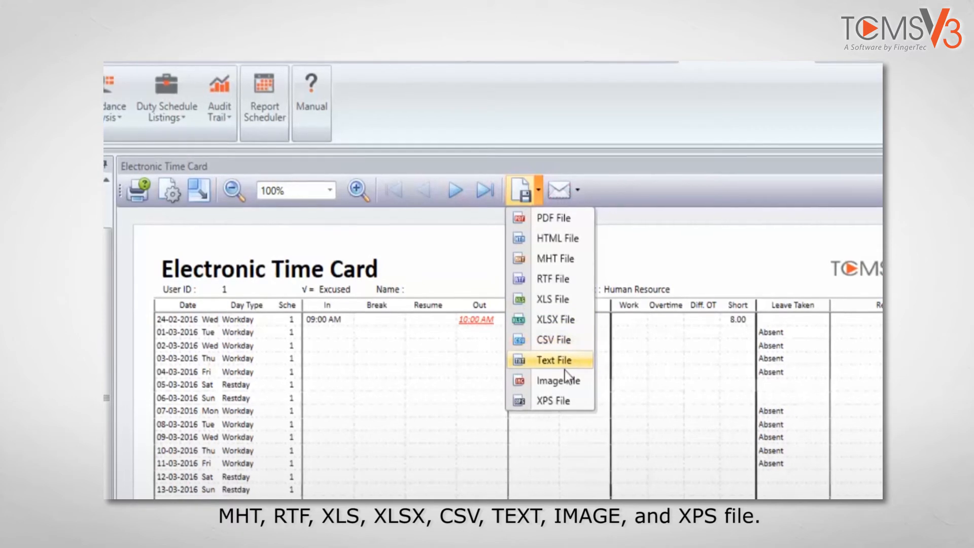
pyautogui.moveTo(556, 402)
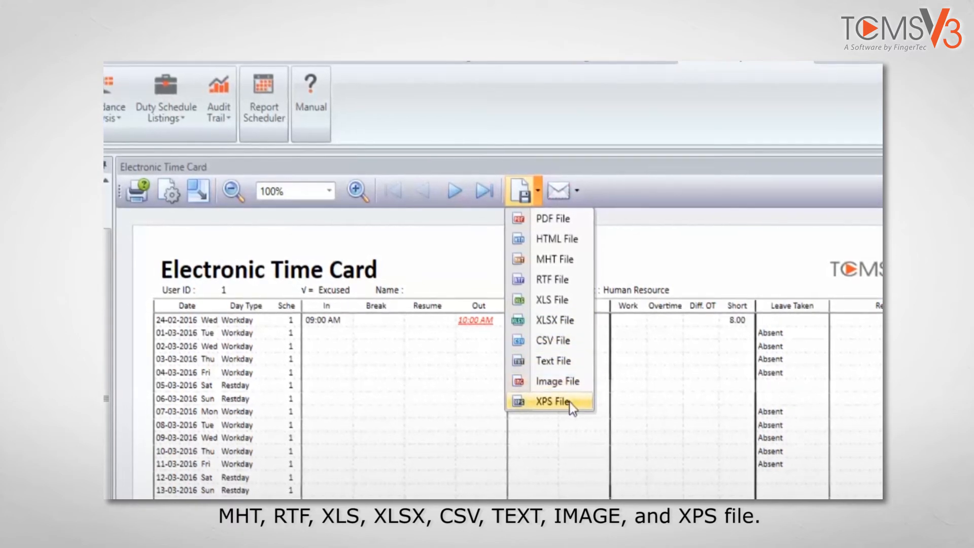
pyautogui.moveTo(602, 344)
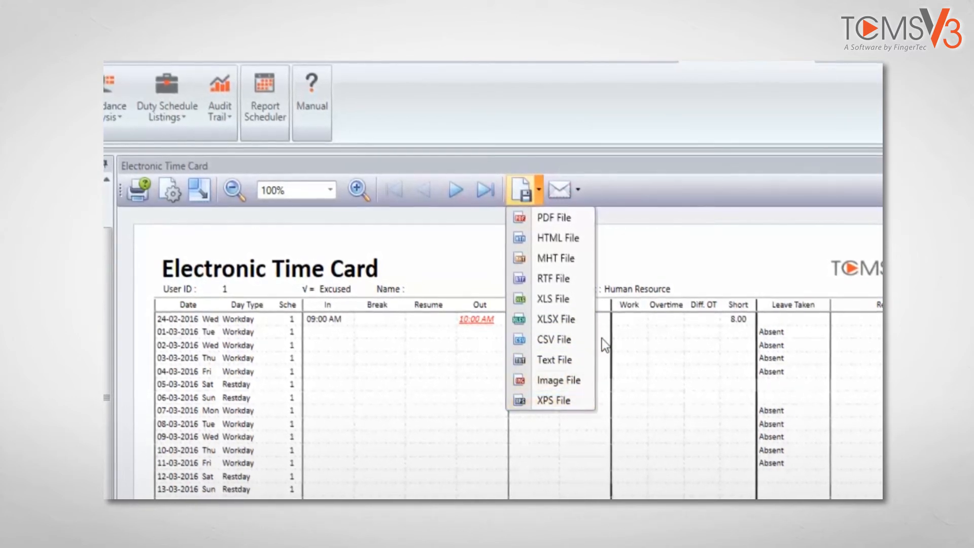
pyautogui.click(558, 190)
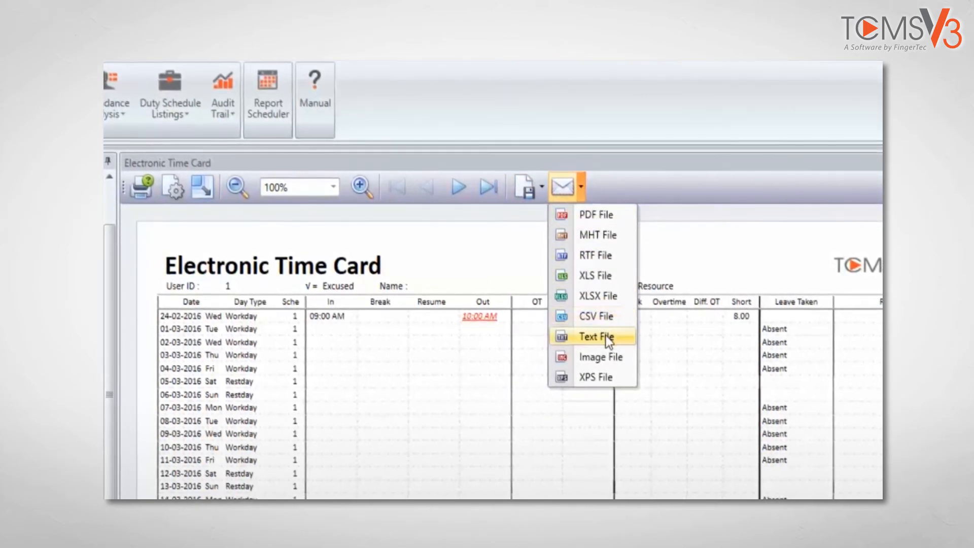
# Email the report as a PNG image and begin the recipient address 'support@f'
pyautogui.click(599, 356)
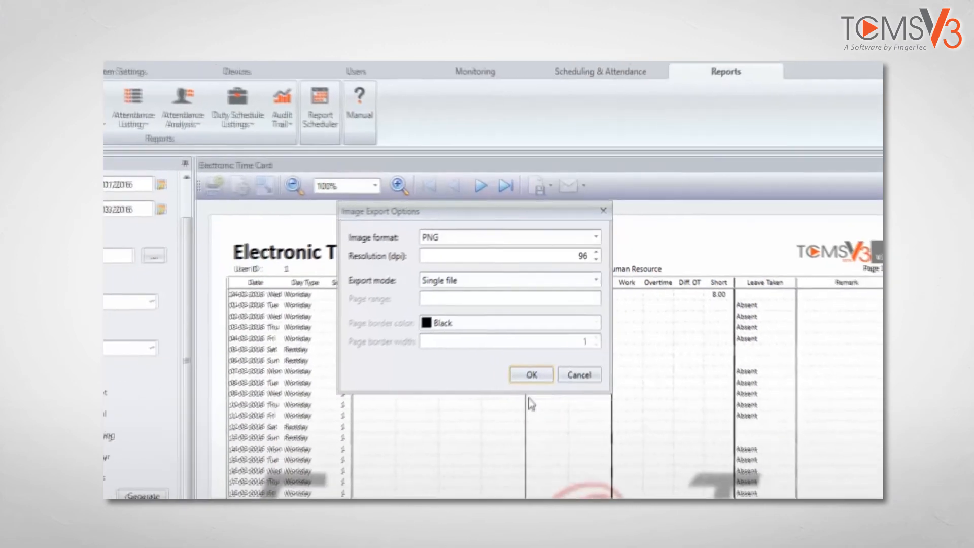
pyautogui.click(530, 375)
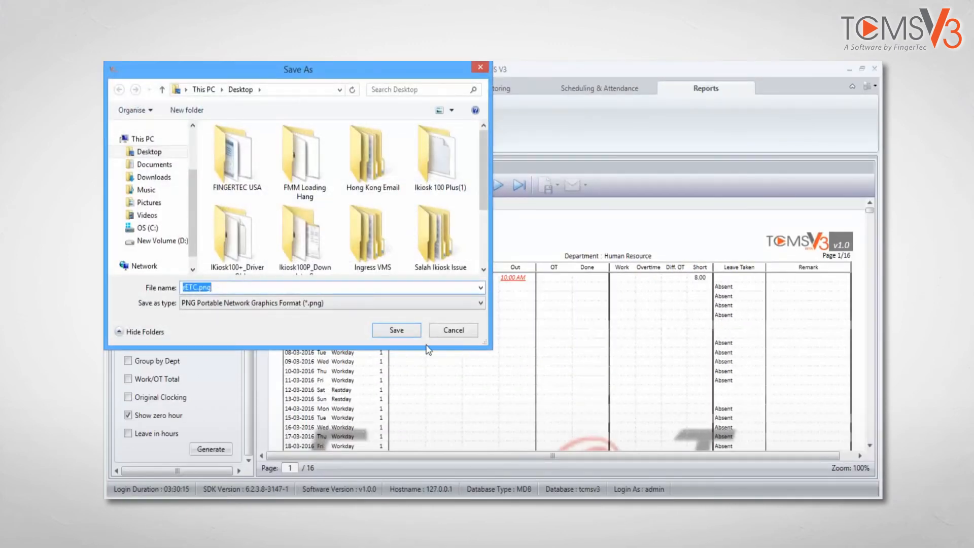
pyautogui.click(396, 330)
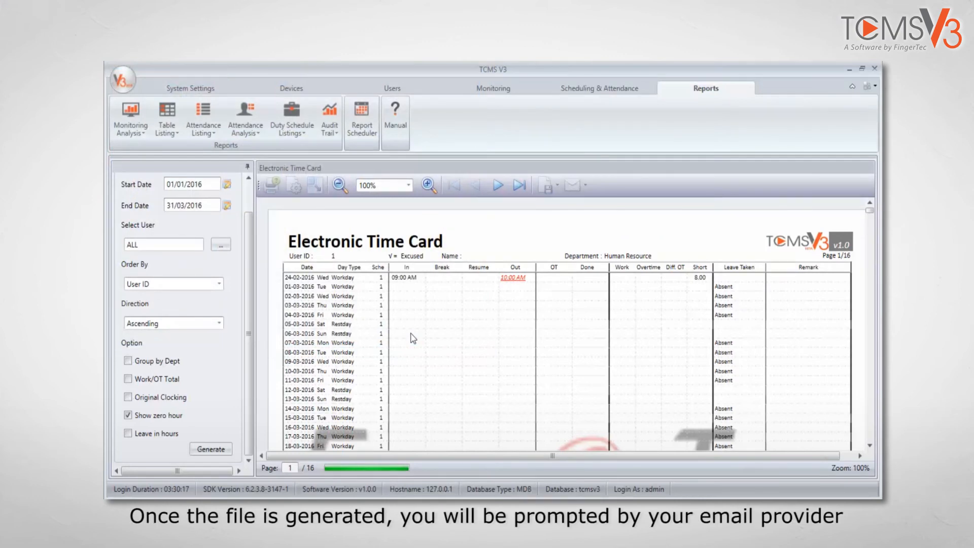
pyautogui.click(580, 185)
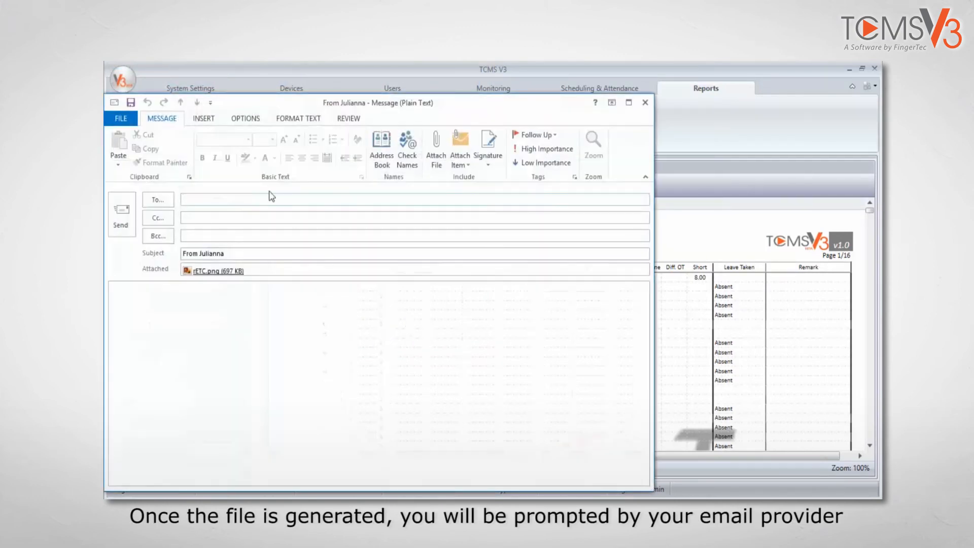
pyautogui.write('support@f')
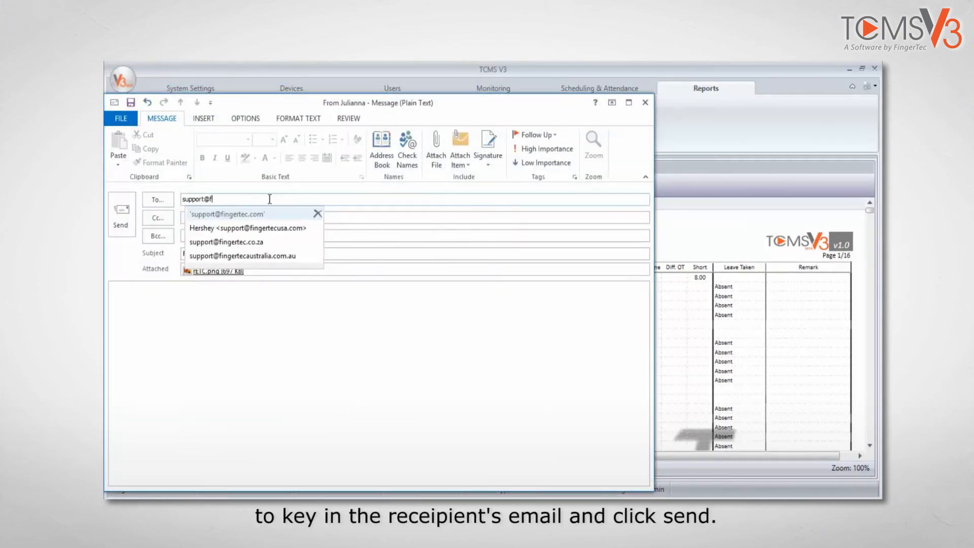